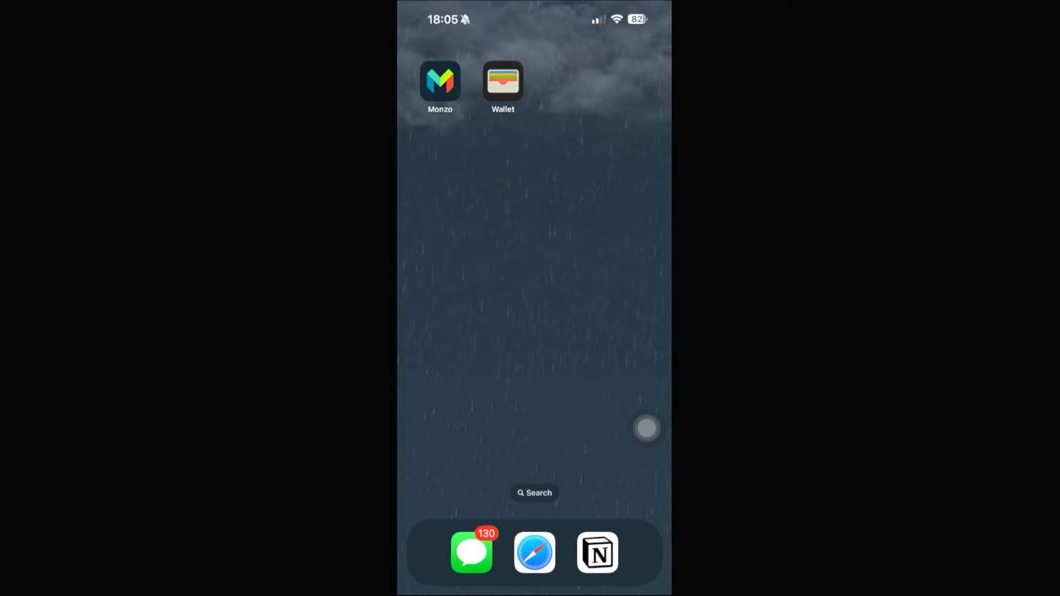
Start adding a card in Wallet to reach the Add to Wallet options
left_click(439, 83)
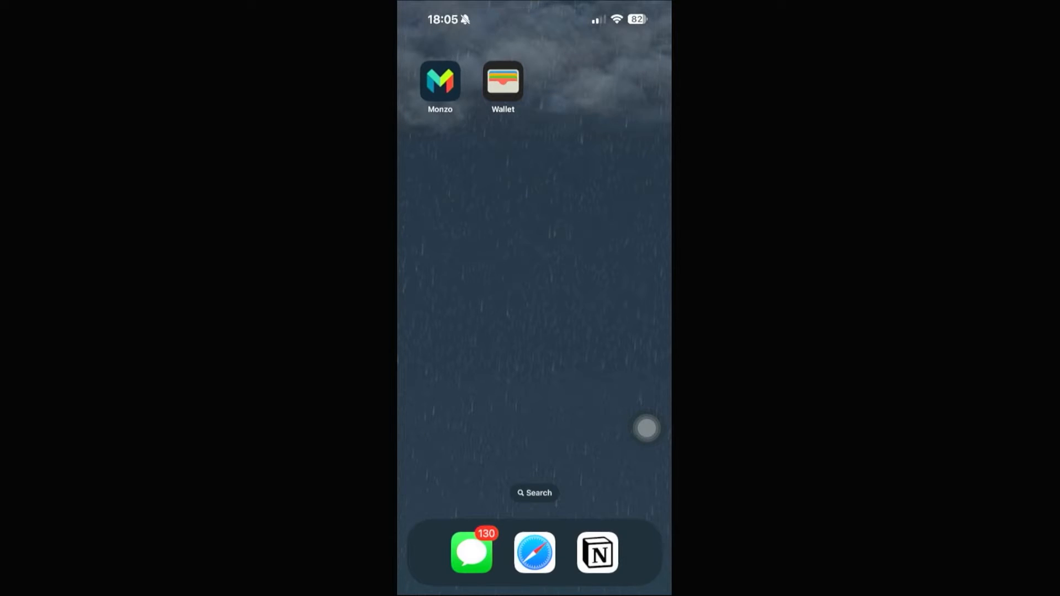
left_click(503, 84)
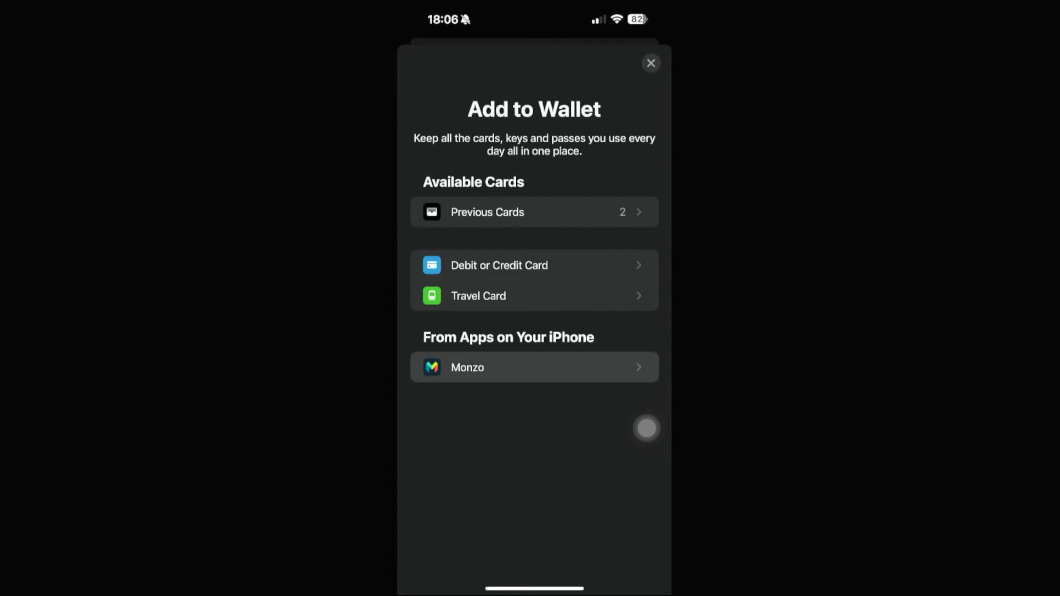
Choose Monzo under From Apps on Your iPhone, listing the Debit Card ending 9511
left_click(534, 367)
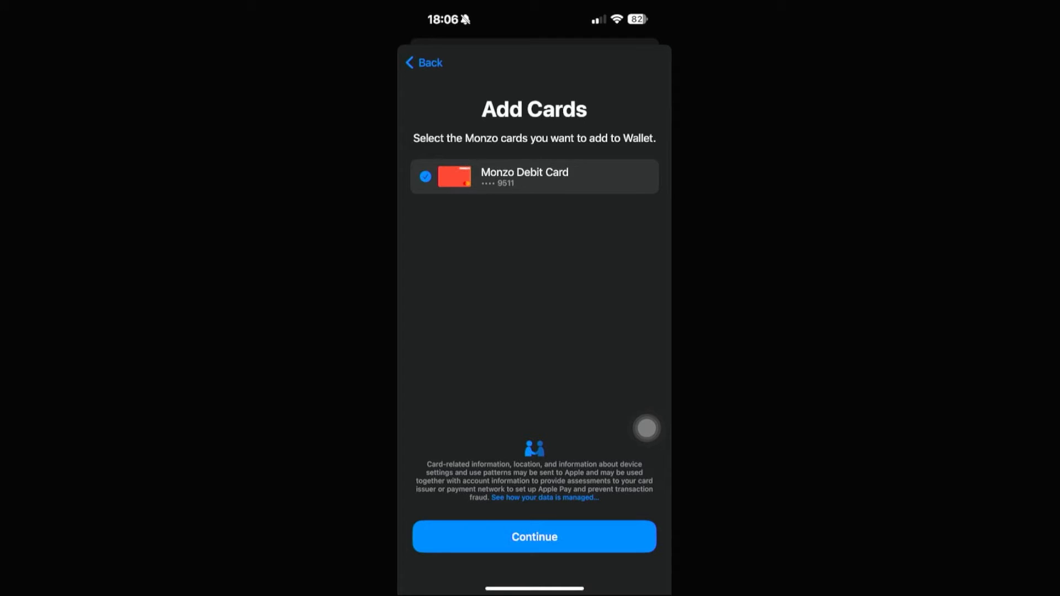
Continue with the ticked Monzo Debit Card and confirm adding it to Apple Pay
left_click(534, 536)
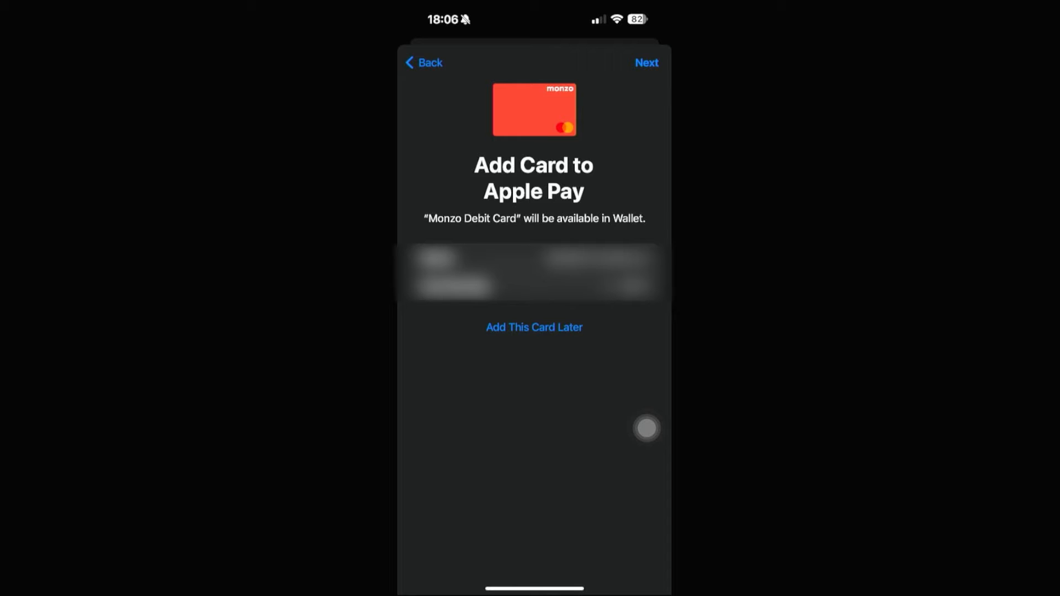
left_click(645, 62)
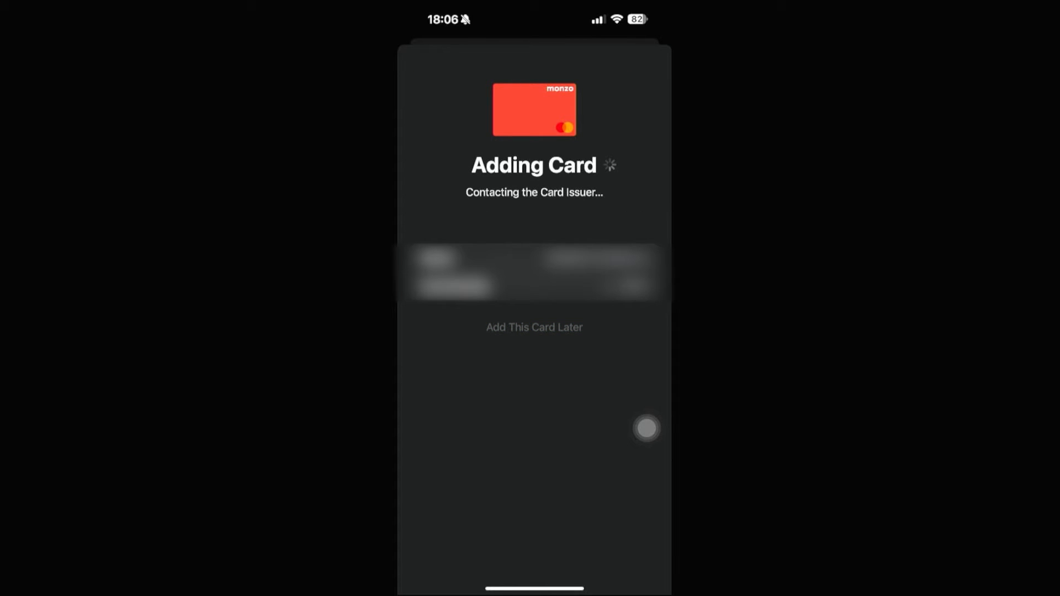